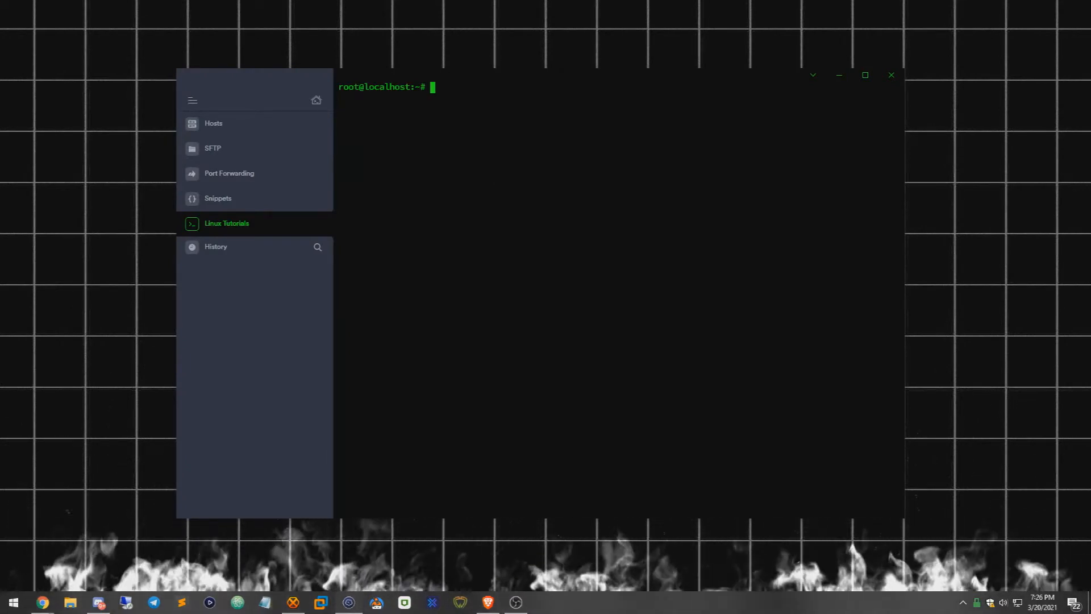
Run apt update and apt upgrade so all packages report up to date.
{"action": "type", "text": "apt"}
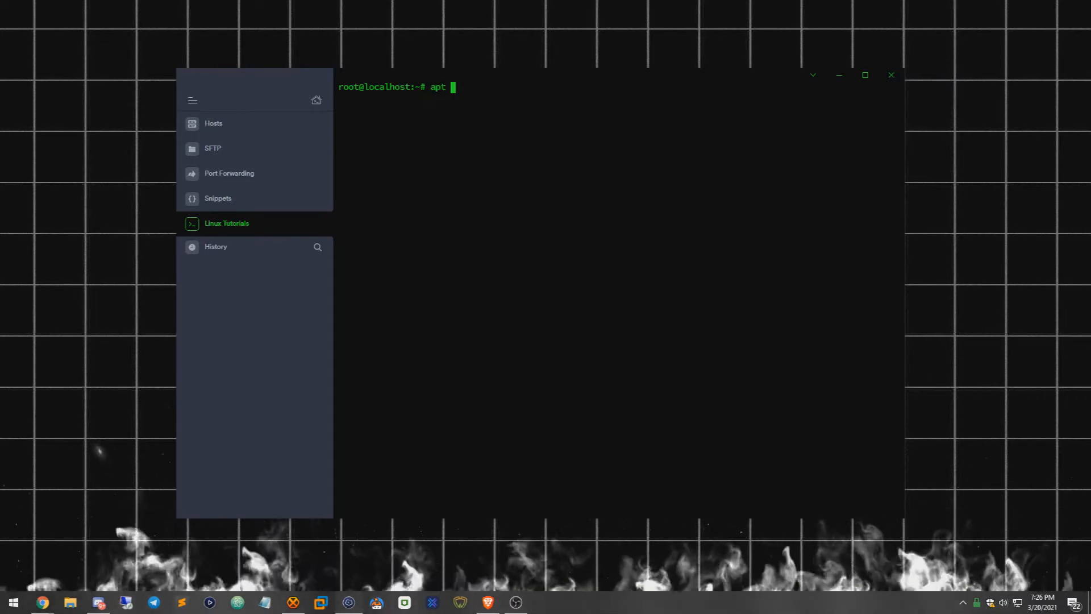
{"action": "type", "text": "update"}
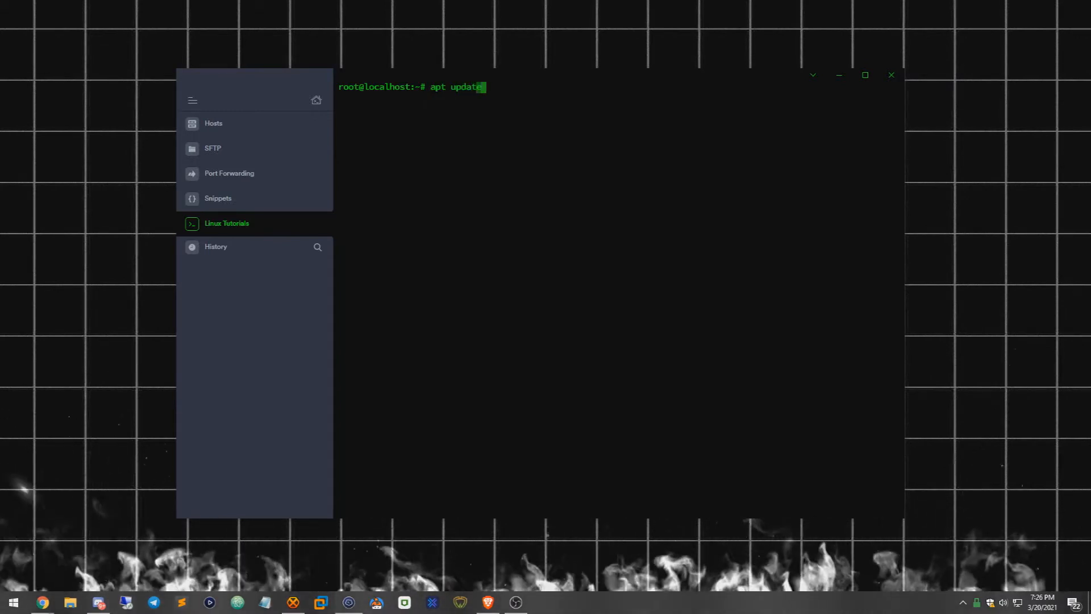
{"action": "key", "text": "Return"}
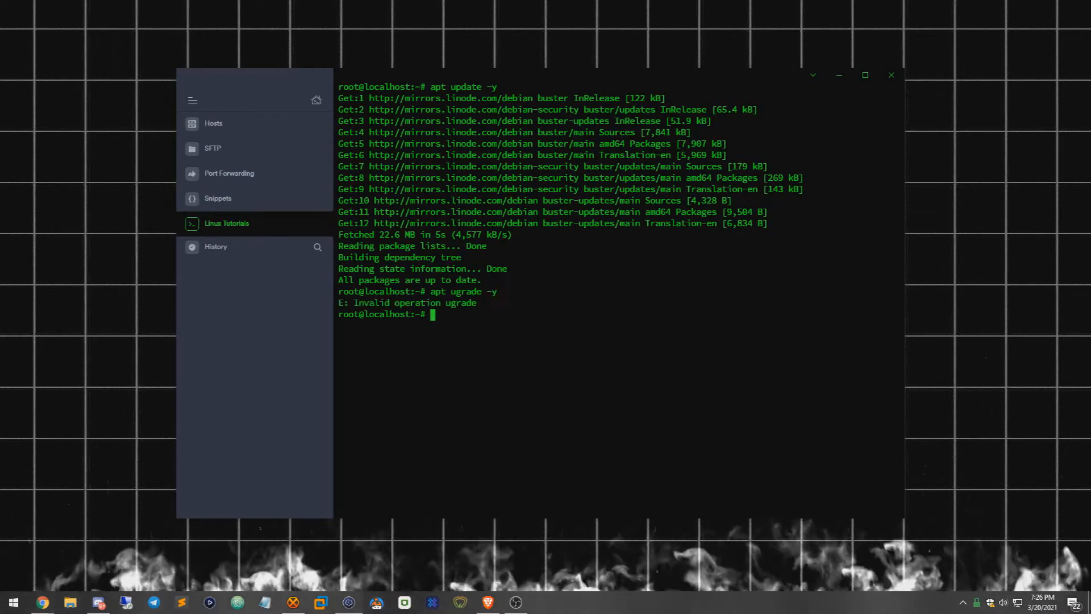
{"action": "type", "text": "apt ugrade -y"}
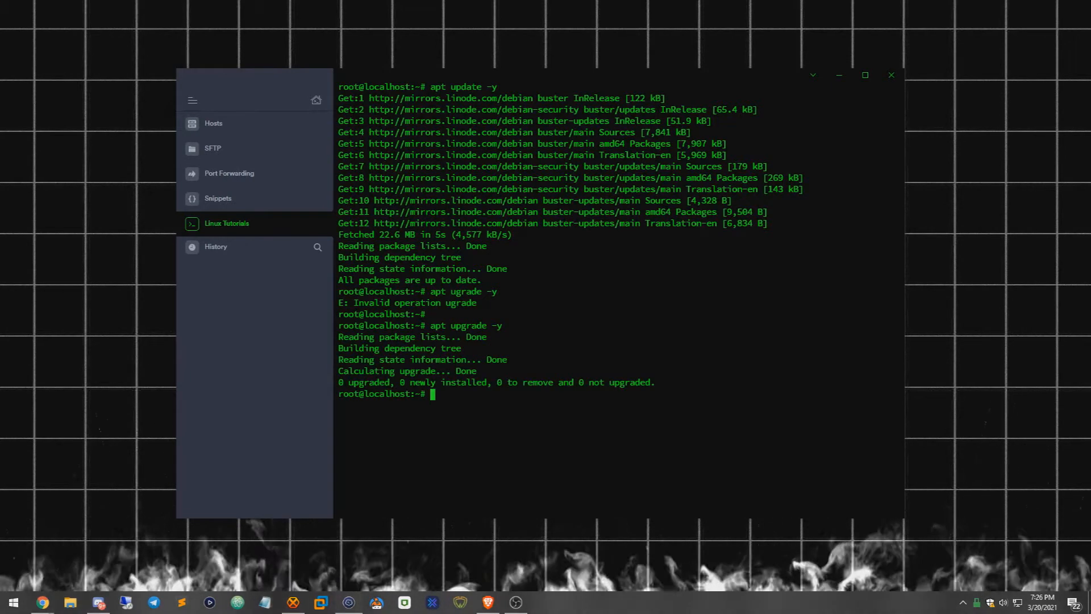
{"action": "type", "text": "apt"}
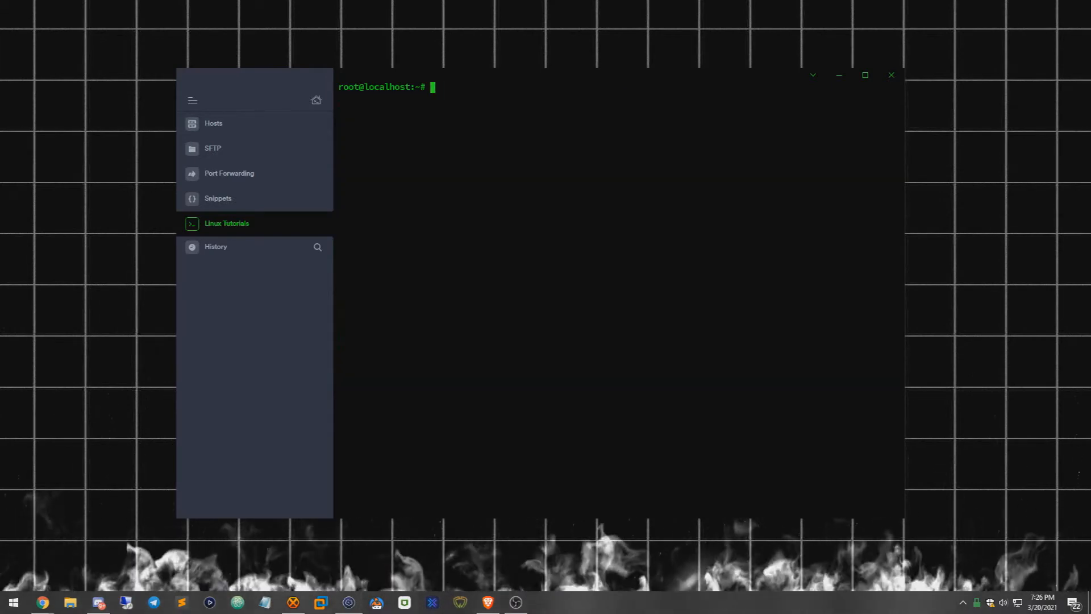
Run apt install apache2 to completion, then clear the install output from the terminal.
{"action": "type", "text": "apt inst"}
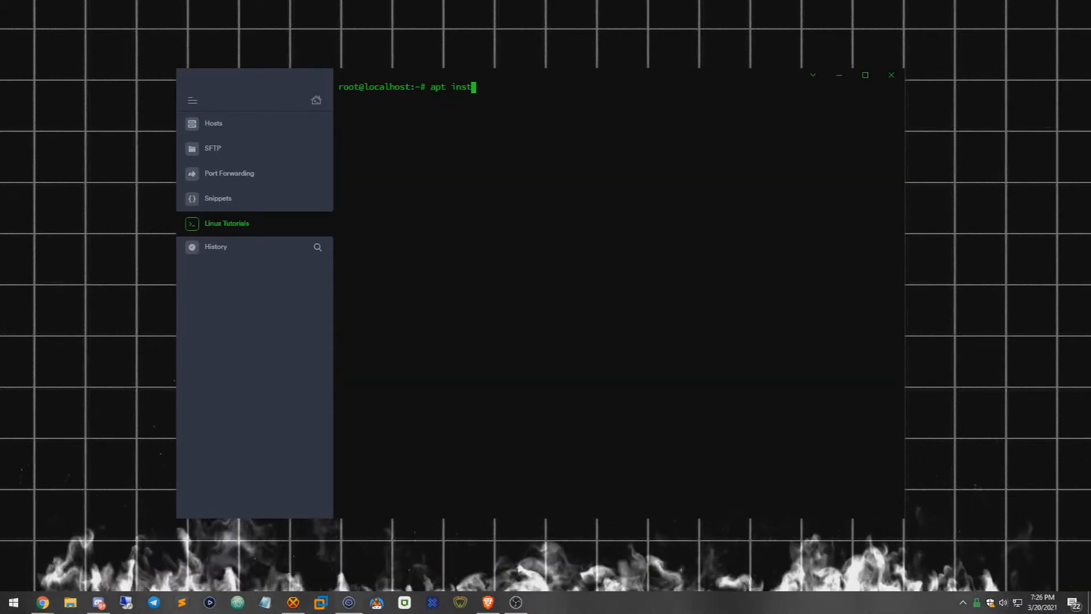
{"action": "type", "text": "all apac"}
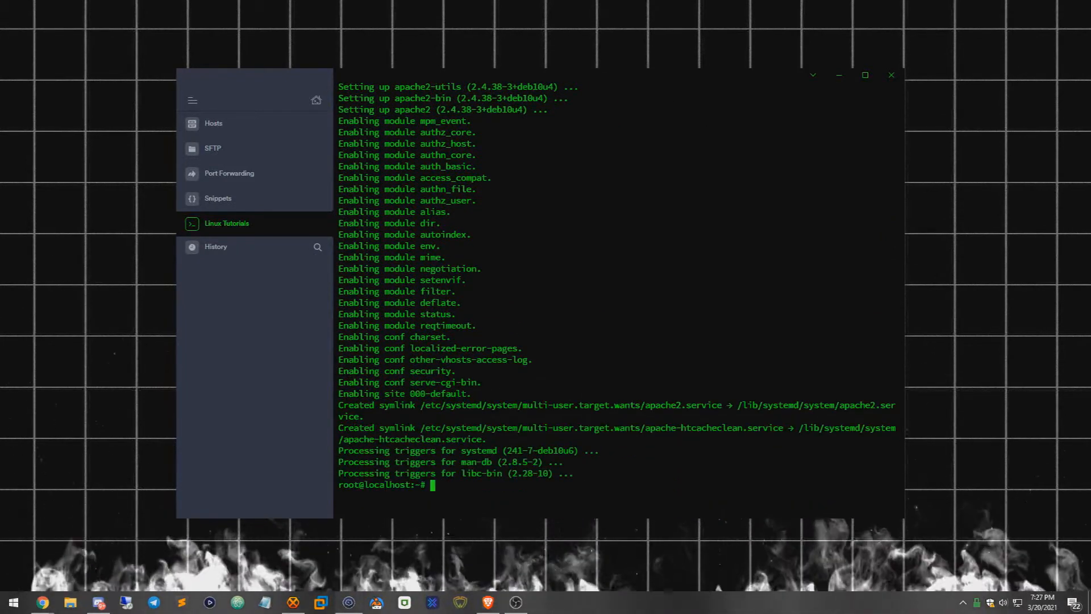
{"action": "type", "text": "clear"}
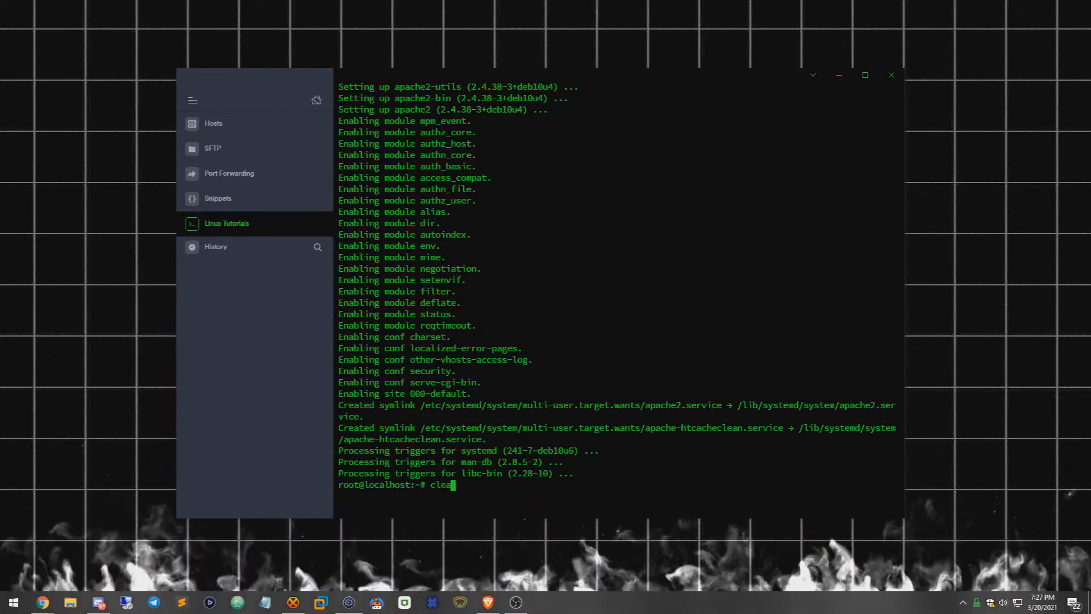
{"action": "key", "text": "Enter"}
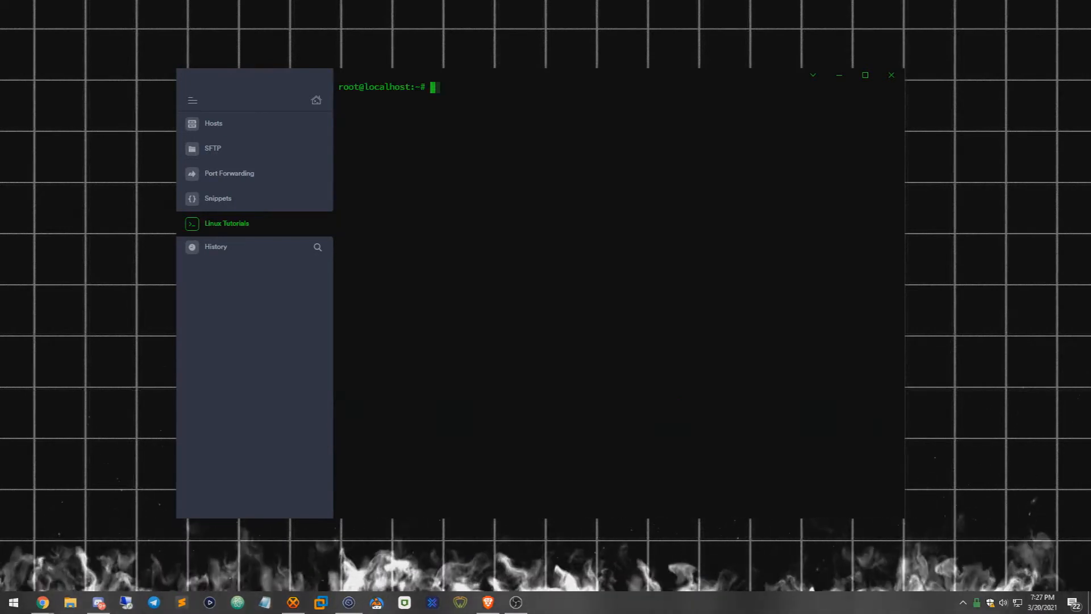
Run service apache2 status, confirm active (running), quit the pager and clear the screen.
{"action": "type", "text": "service apa"}
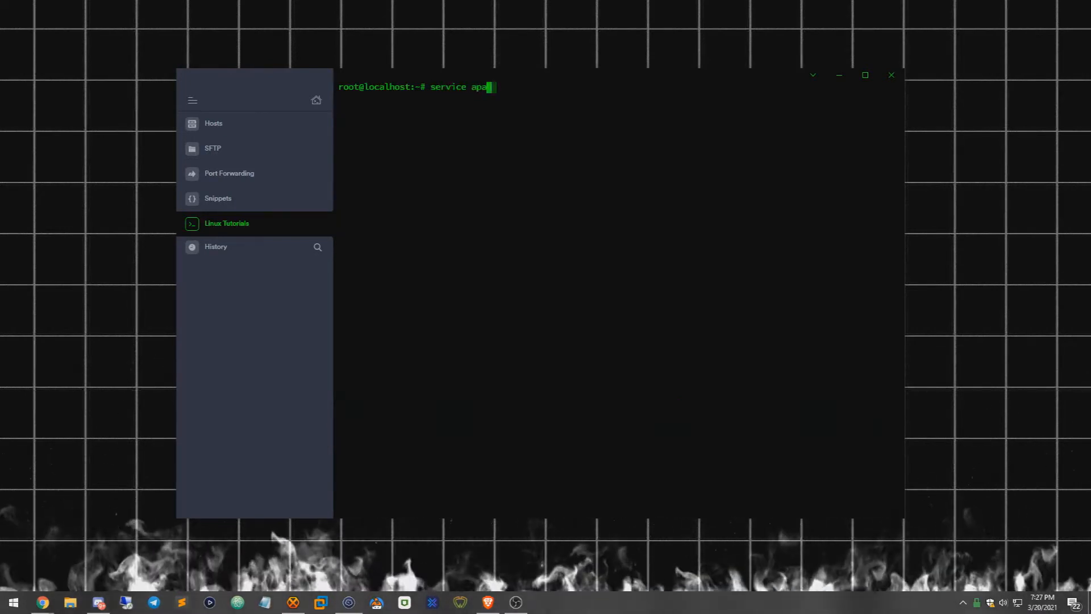
{"action": "type", "text": "che2"}
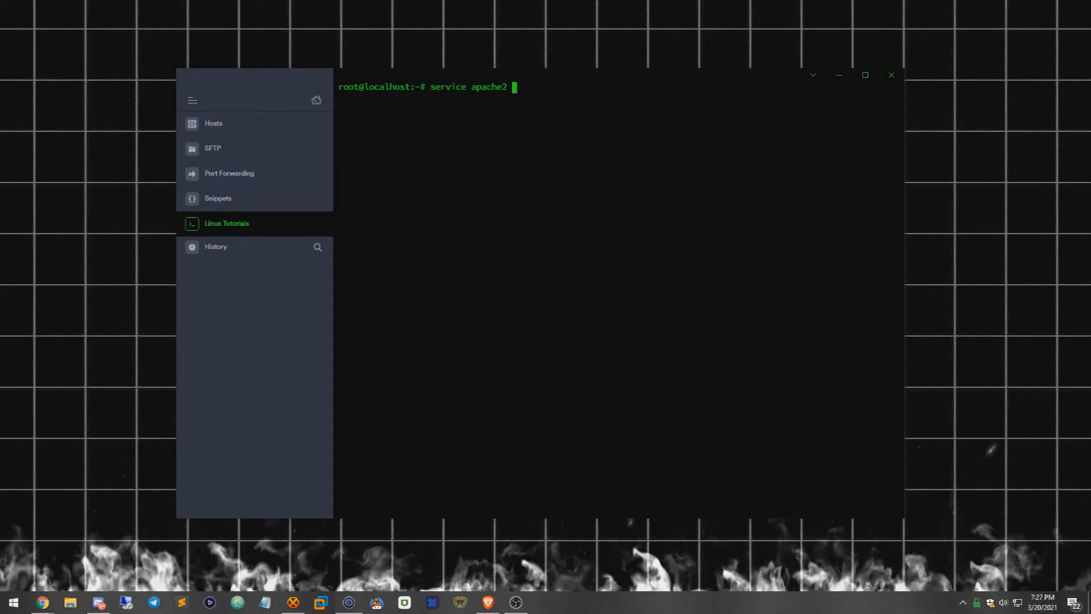
{"action": "type", "text": "status"}
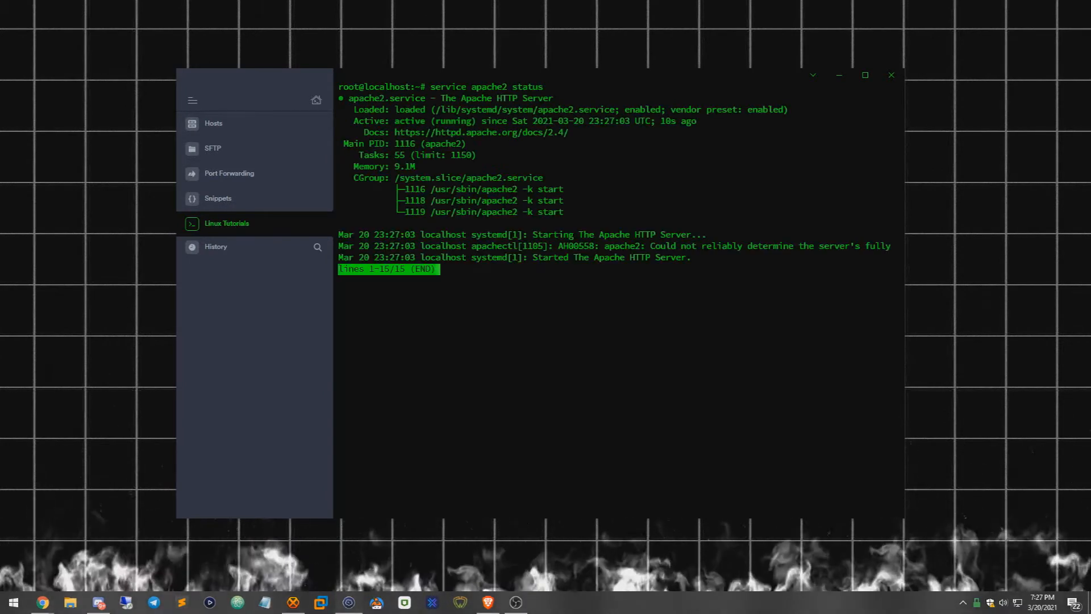
{"action": "key", "text": "q"}
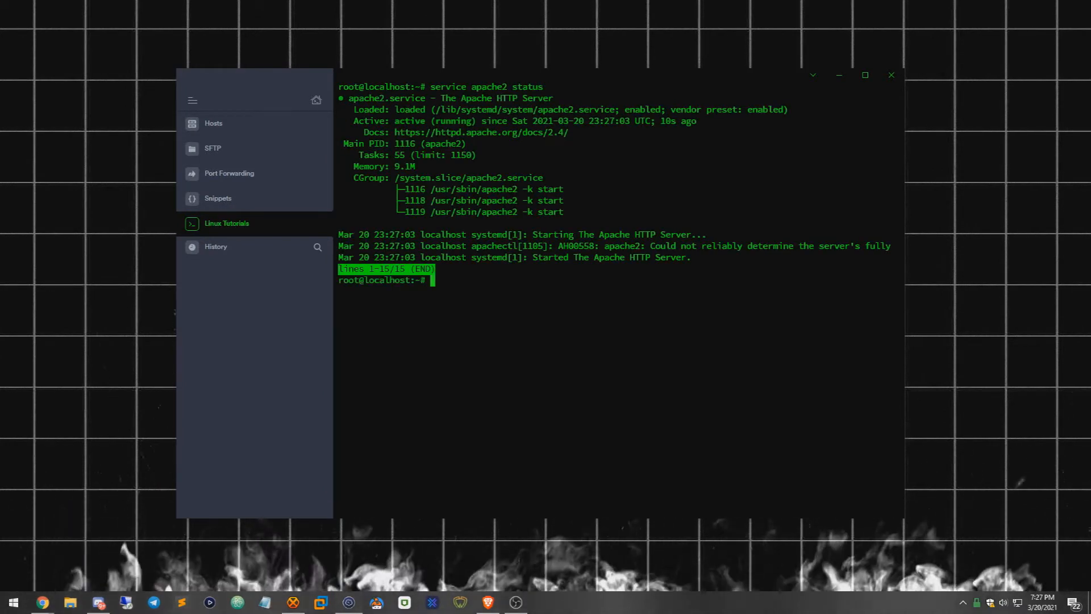
{"action": "type", "text": "clear"}
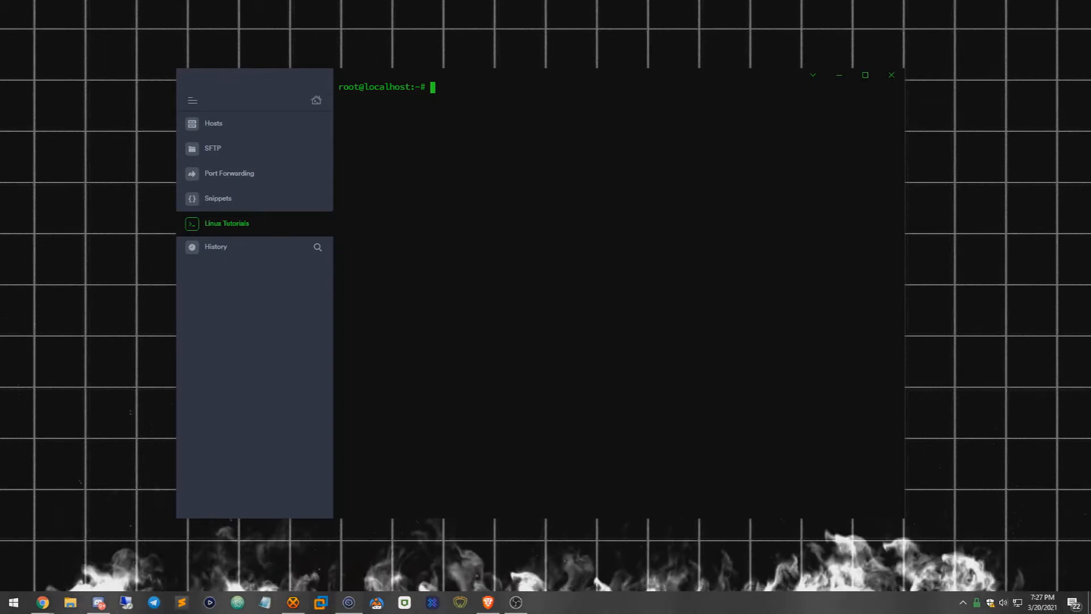
Draft service apache2 stop/restart commands at the prompt without executing them.
{"action": "type", "text": "service apa"}
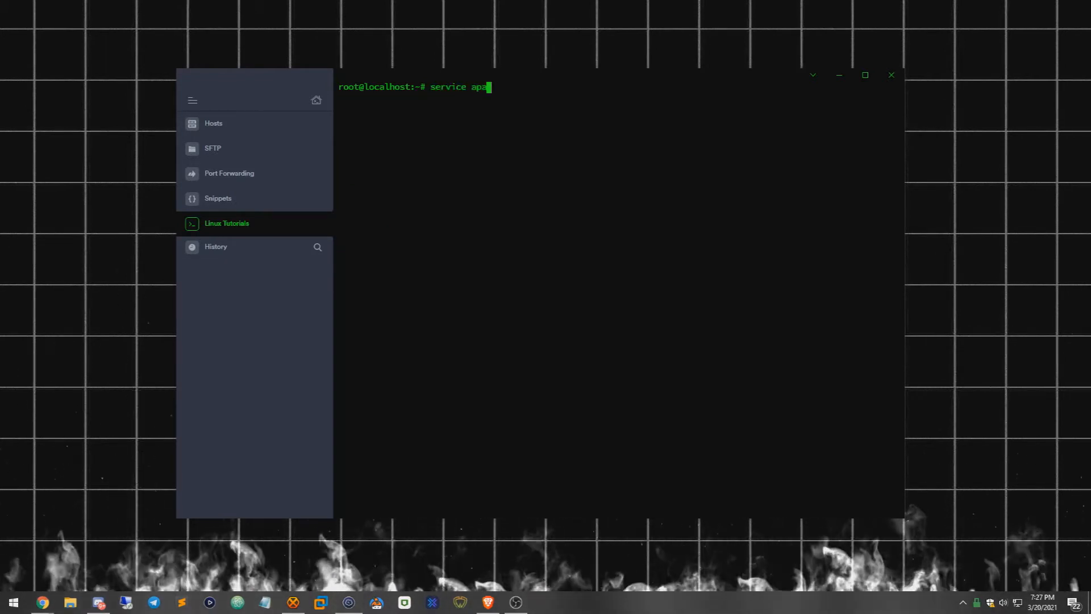
{"action": "type", "text": "che2 stop"}
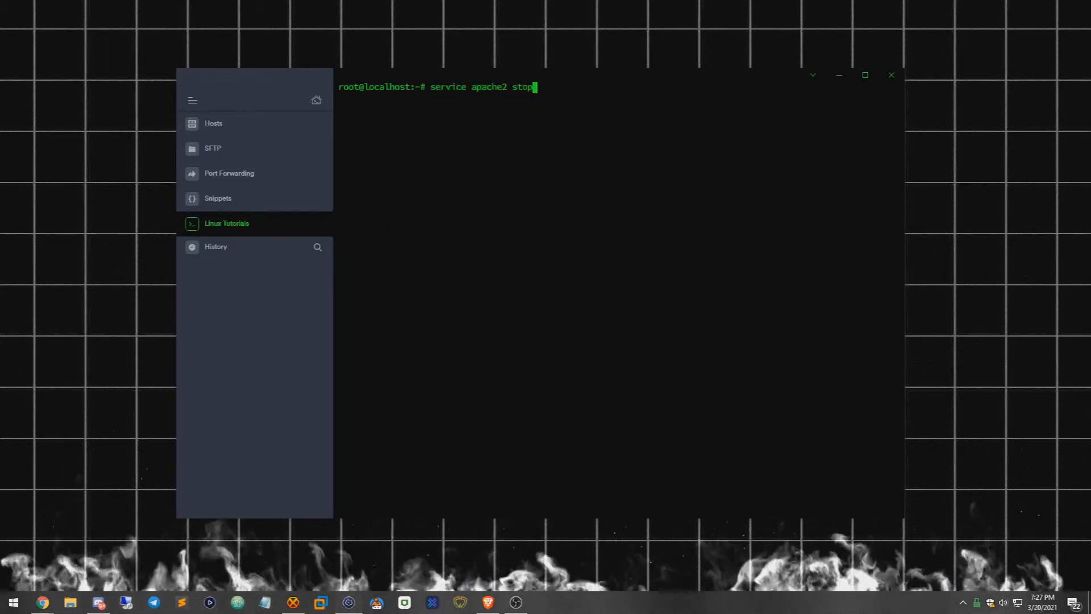
{"action": "key", "text": "BackSpace"}
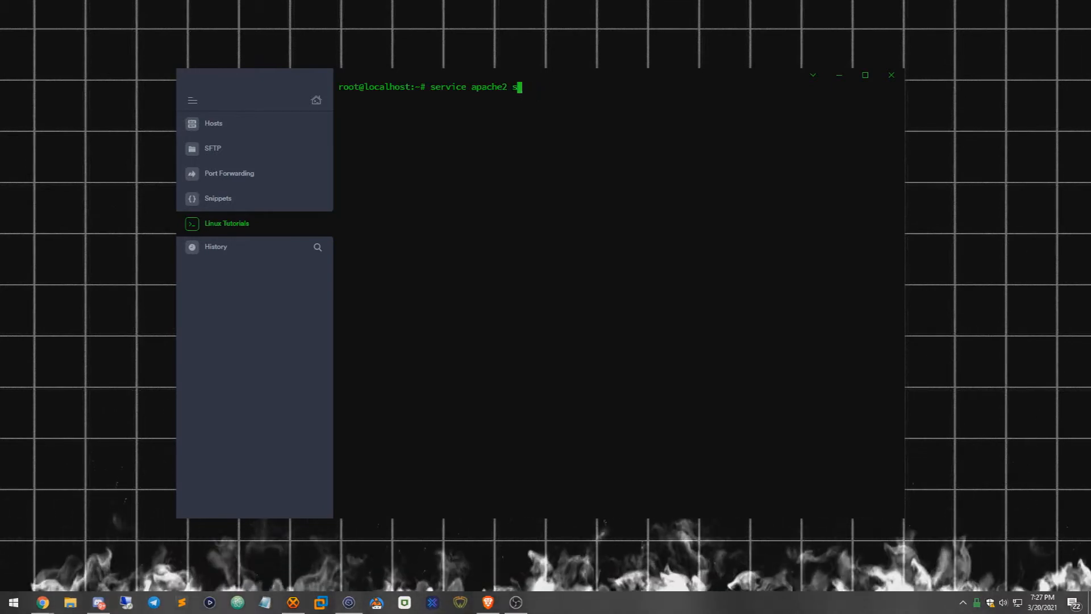
{"action": "type", "text": "ta"}
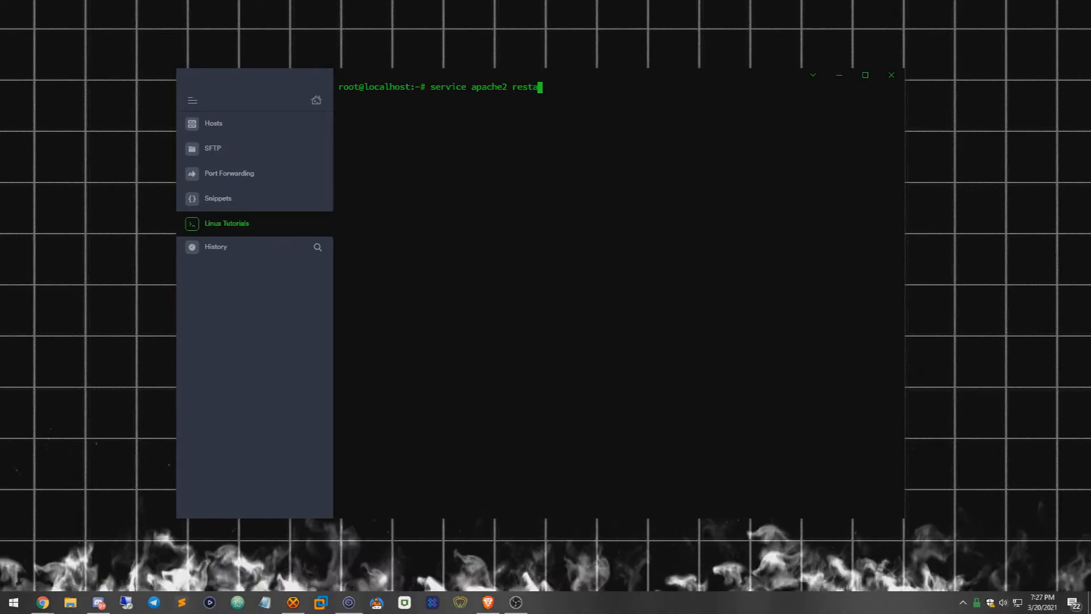
{"action": "type", "text": "rt"}
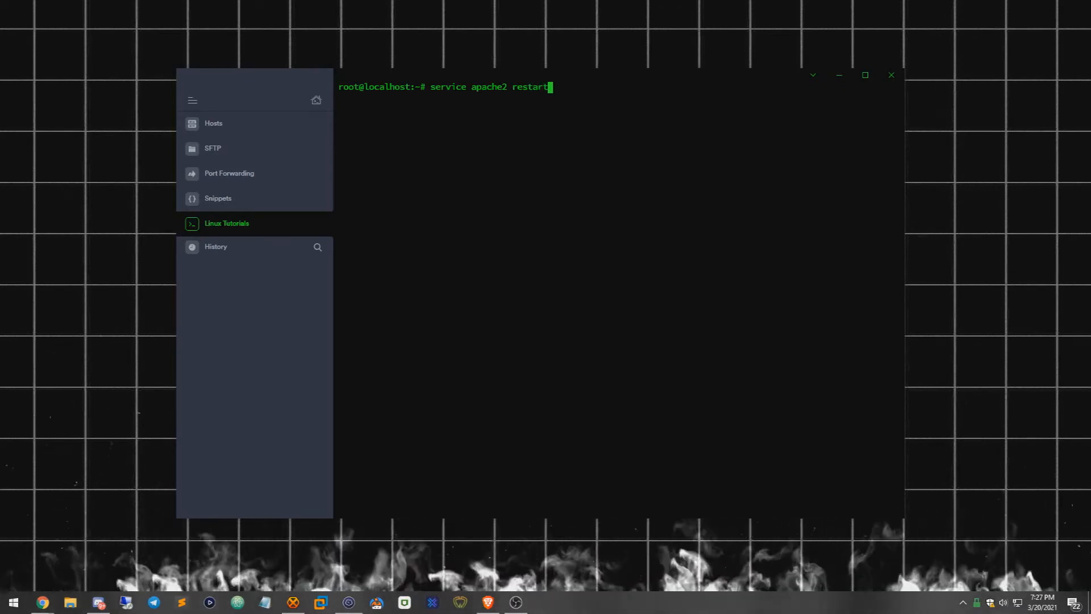
{"action": "key", "text": "Backspace"}
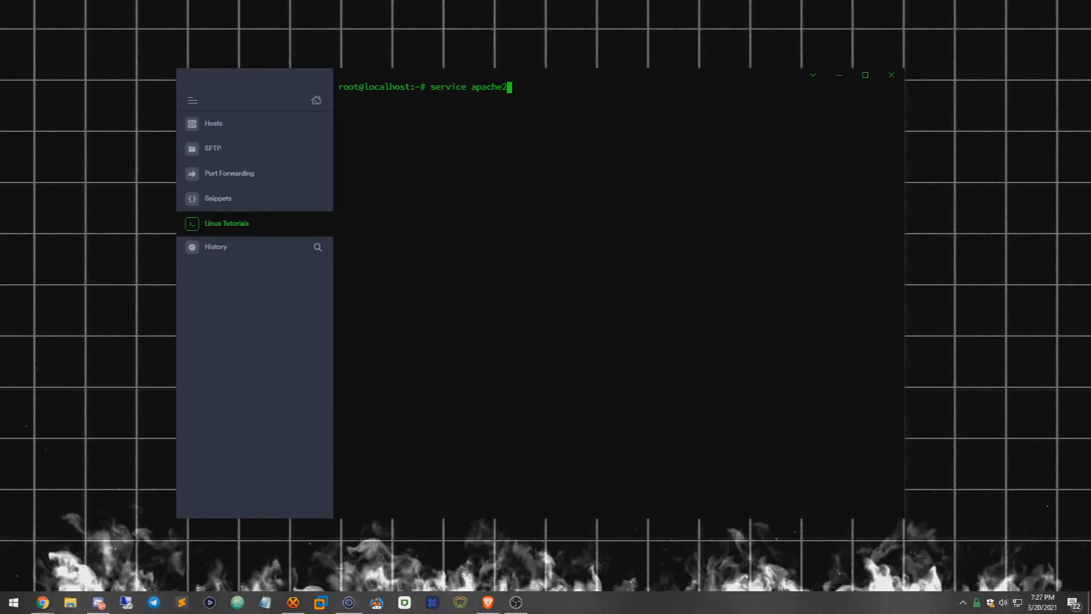
Run ip addr and select eth0's public IPv4 address 45.79.193.8 for copying.
{"action": "type", "text": "ip a"}
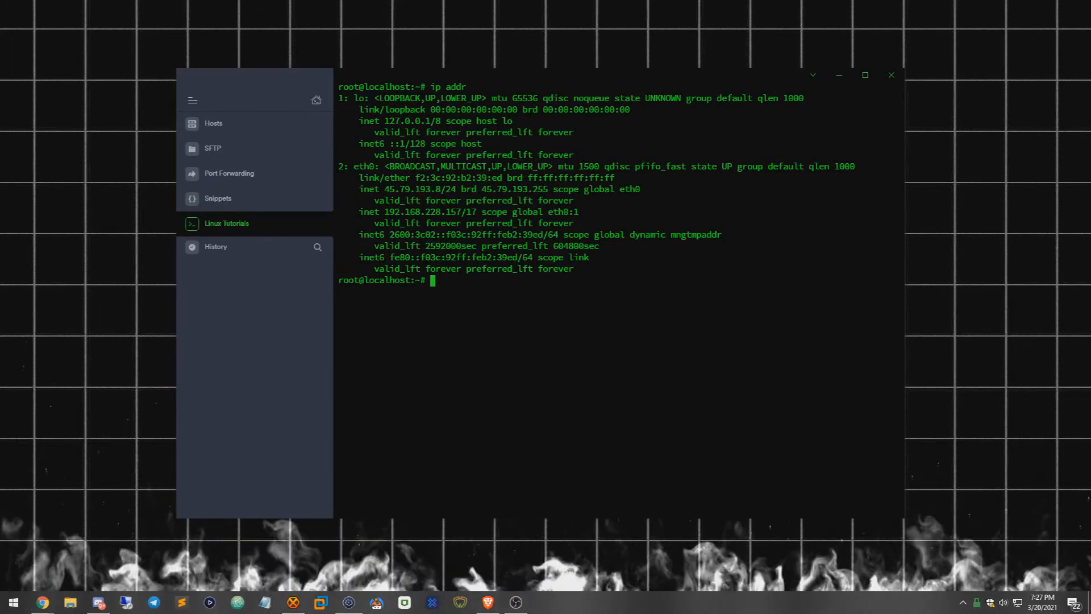
{"action": "double_click", "coordinate": [408, 189]}
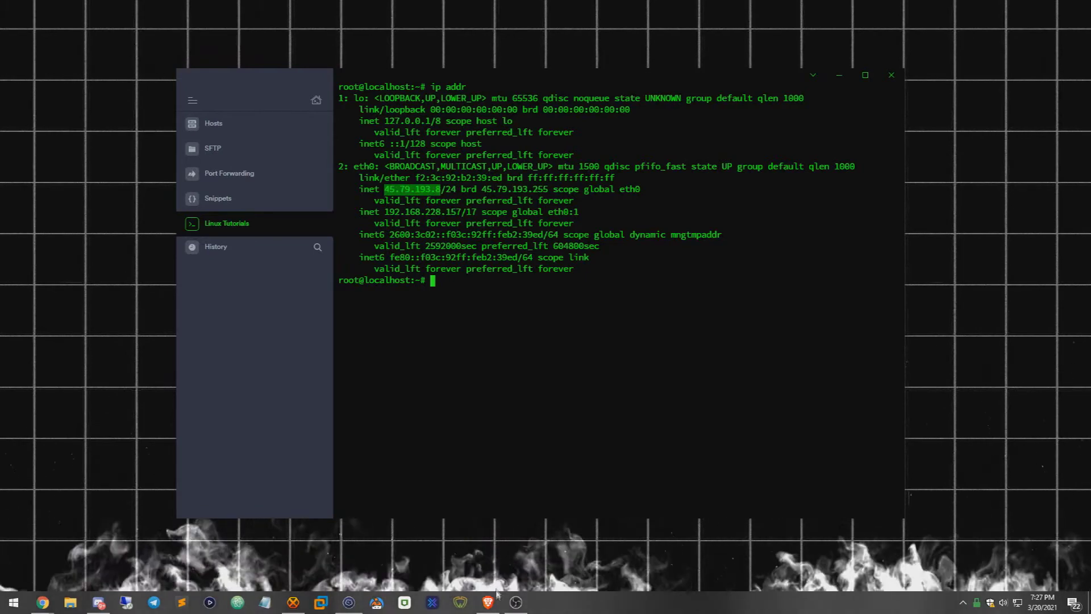
Load 45.79.193.8 in Brave and highlight the Apache2 Debian Default Page heading.
{"action": "left_click", "coordinate": [42, 603]}
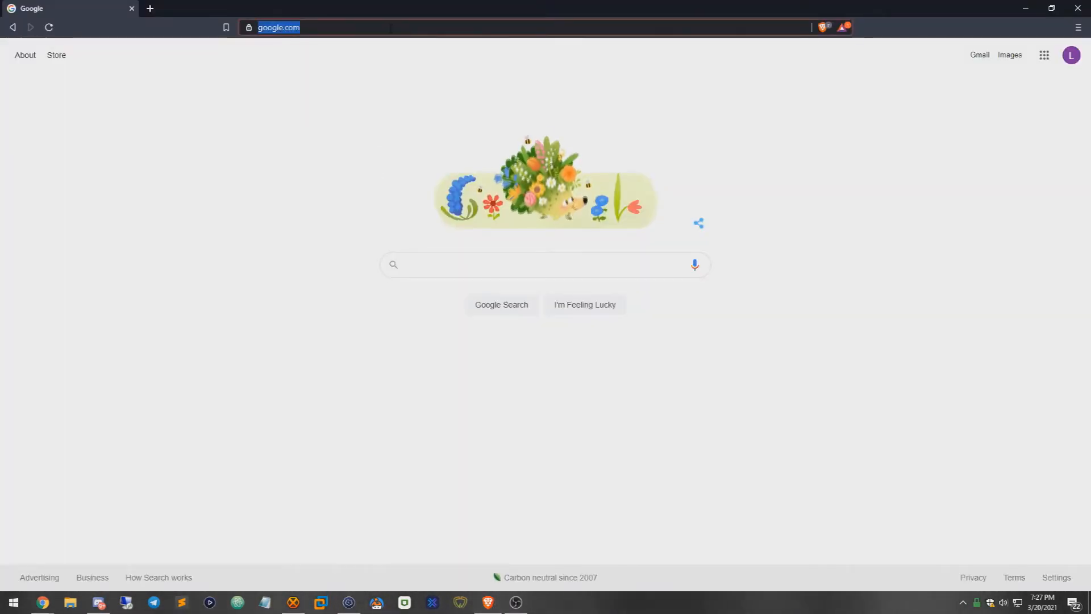
{"action": "type", "text": "45.79.193.8"}
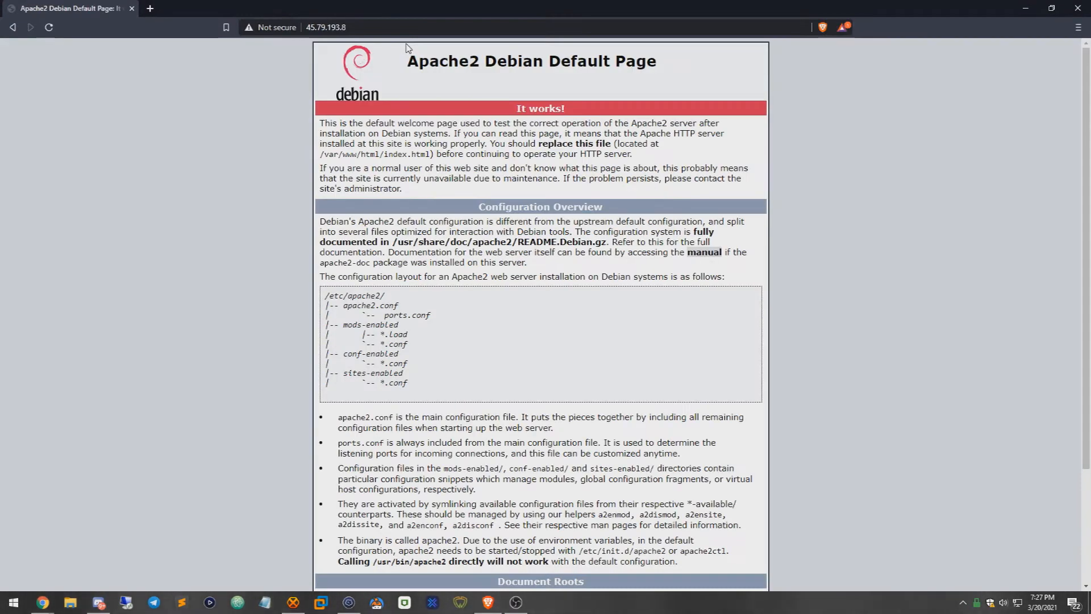
{"action": "left_click_drag", "start_coordinate": [407, 61], "coordinate": [655, 61]}
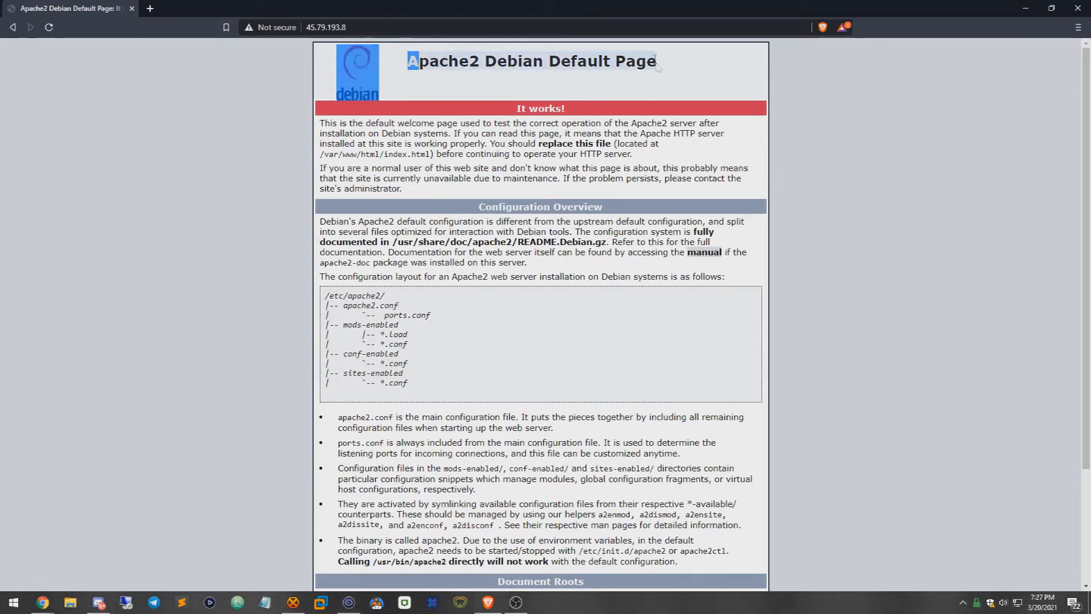
{"action": "scroll", "scroll_direction": "down", "scroll_amount": 3}
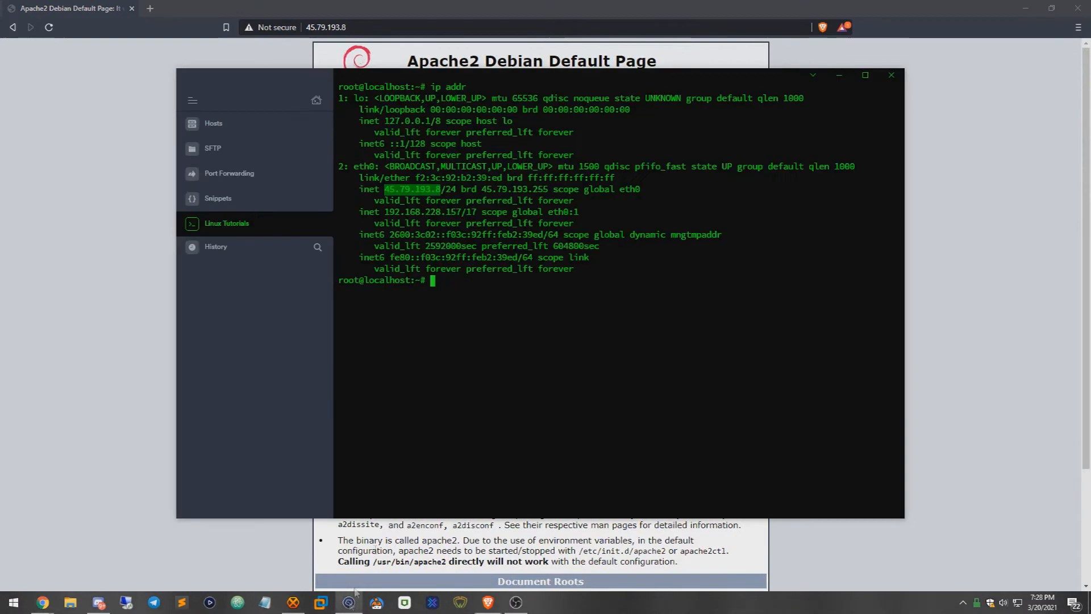
Begin entering service apache2 stop to take the Apache service down.
{"action": "type", "text": "se"}
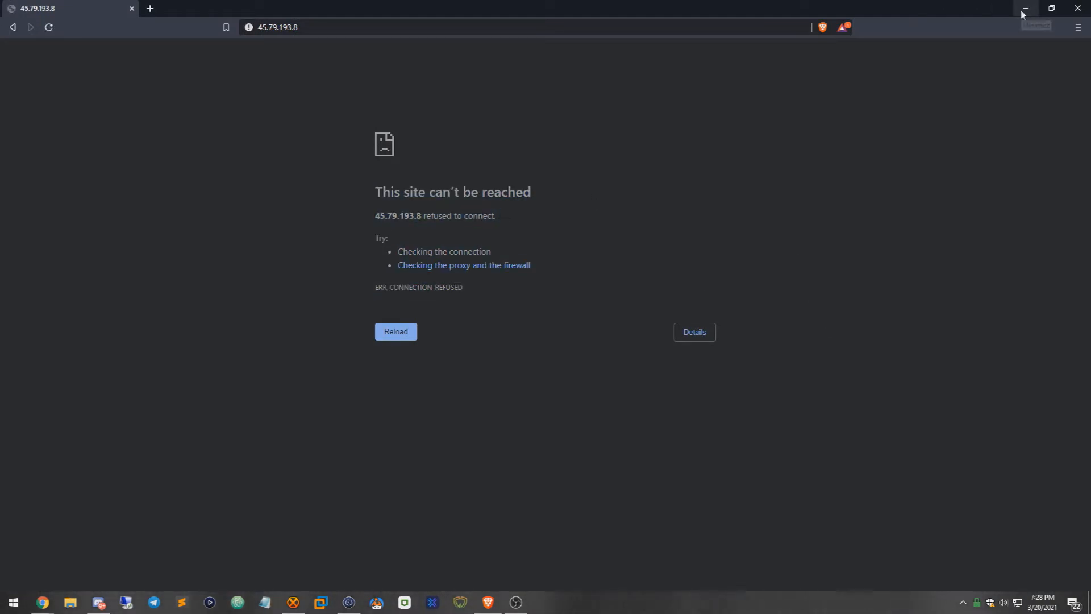
{"action": "mouse_move", "coordinate": [712, 291]}
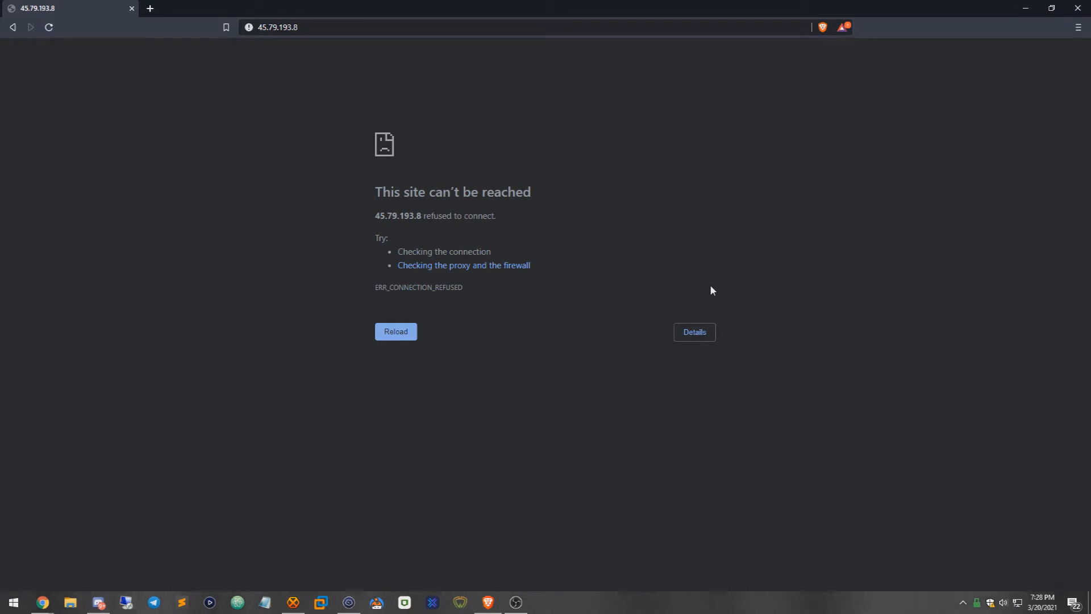